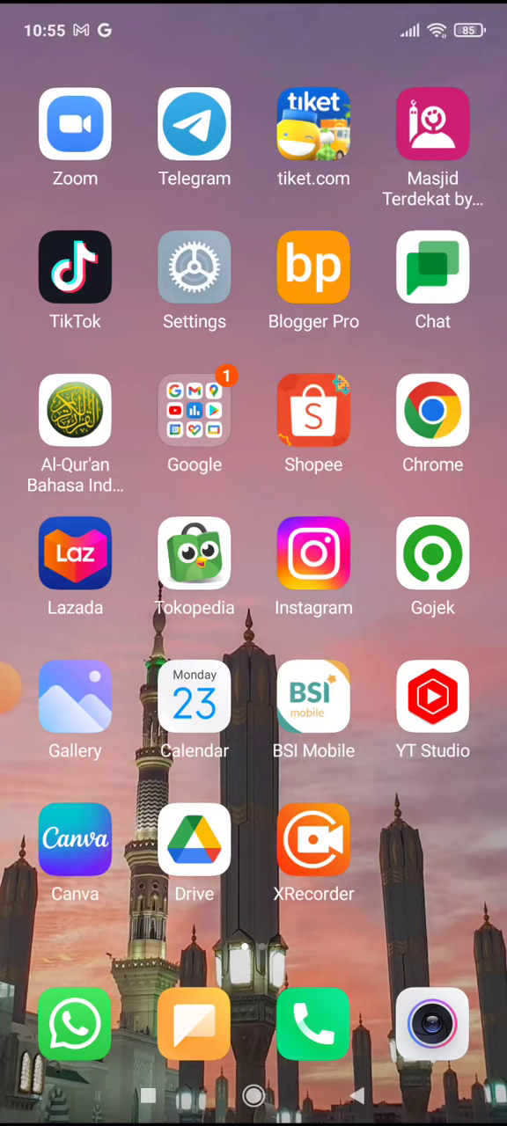
Swipe to the second home screen page showing File Manager, Facebook, Traveloka and Agoda.
{"action": "scroll", "scroll_direction": "left", "scroll_amount": 3}
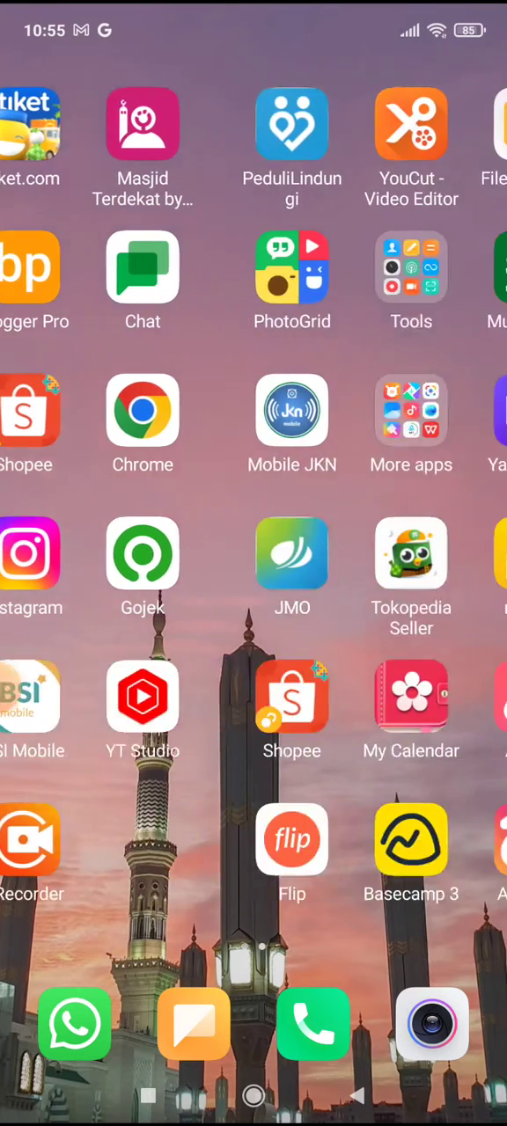
{"action": "scroll", "scroll_direction": "left", "scroll_amount": 3}
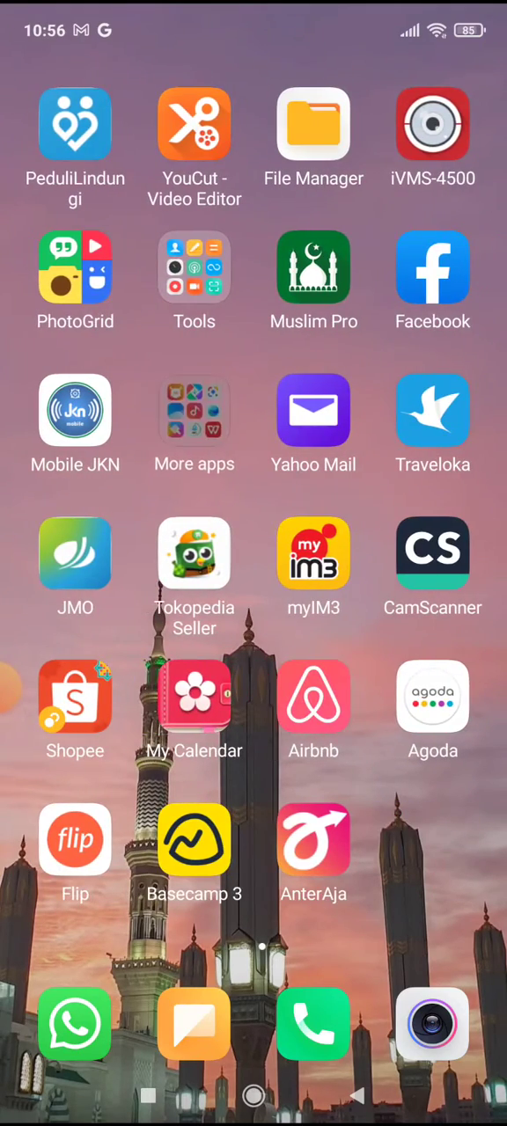
Open the More apps folder and long-press Mi Browser to reveal its App info shortcut.
{"action": "left_click", "coordinate": [193, 411]}
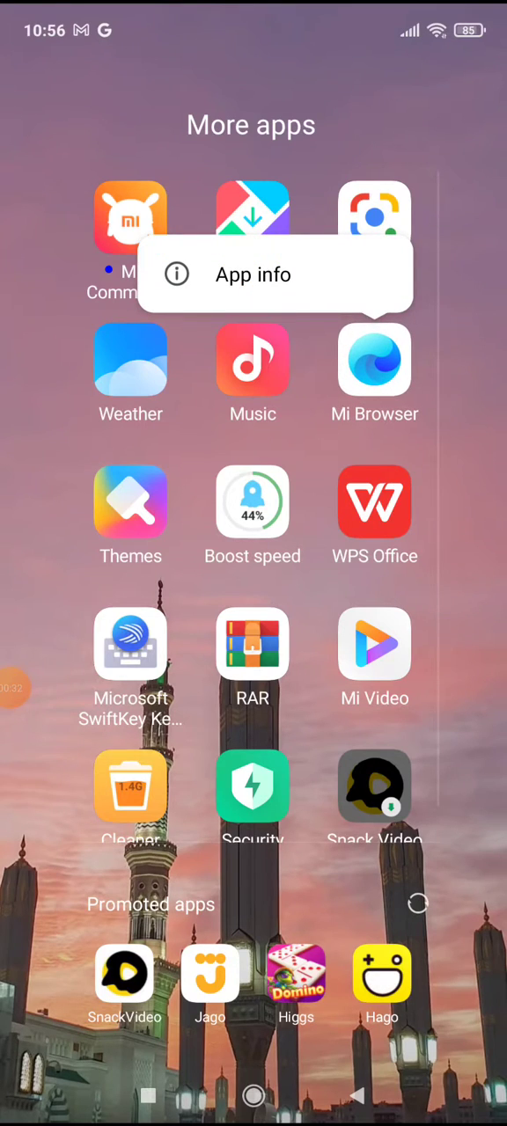
Open Mi Browser's App info page and scroll to Advanced settings with Clear defaults.
{"action": "left_click", "coordinate": [253, 275]}
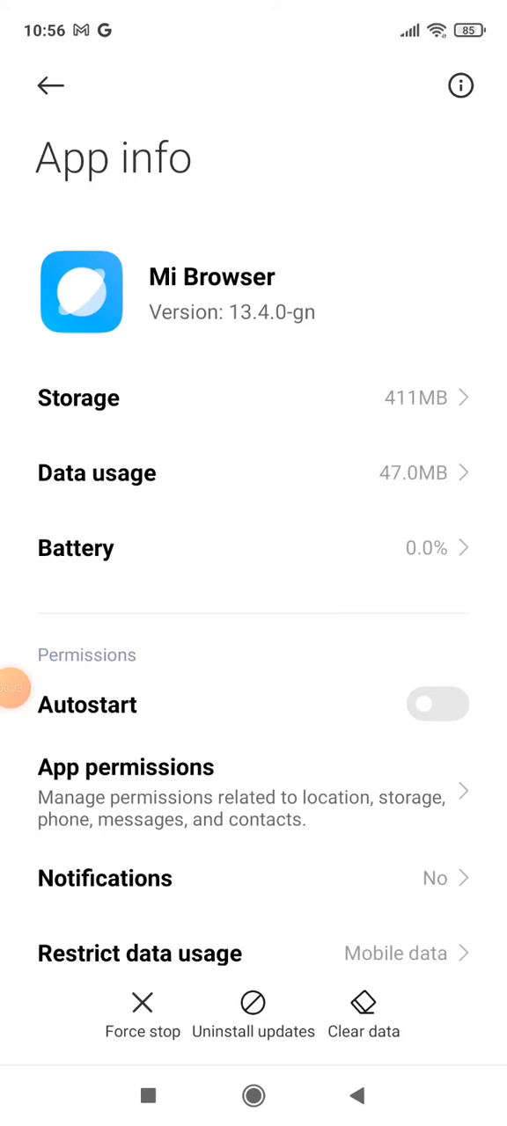
{"action": "scroll", "scroll_direction": "down", "scroll_amount": 3}
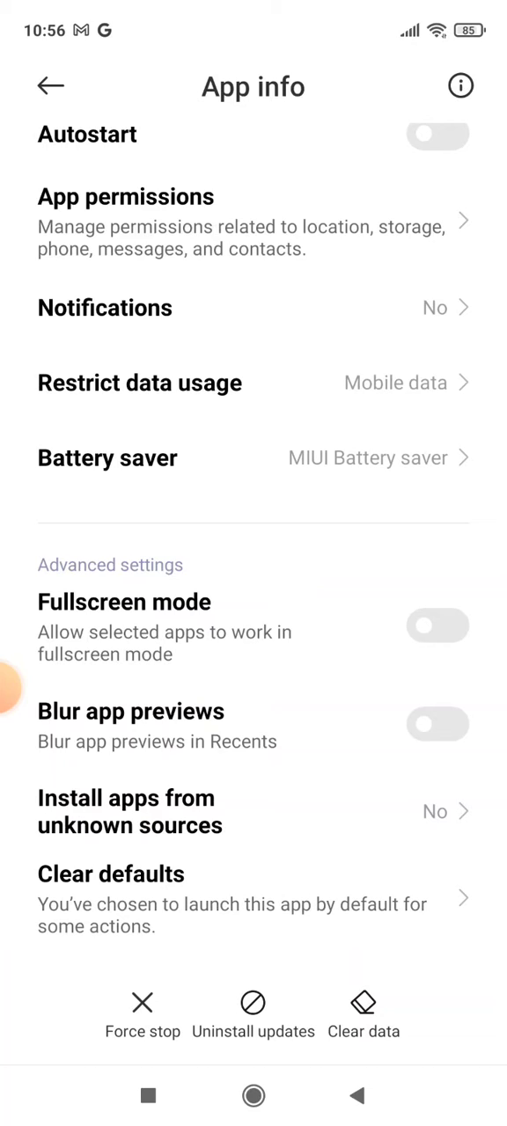
Clear Mi Browser's launch-by-default choices, then return to the home screen's second page.
{"action": "left_click", "coordinate": [254, 898]}
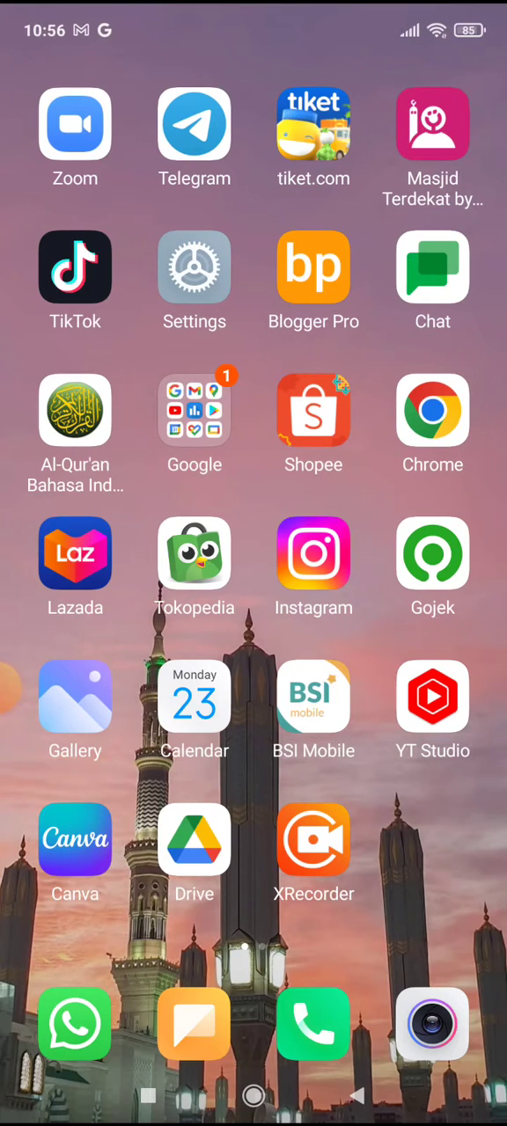
{"action": "scroll", "scroll_direction": "left", "scroll_amount": 3}
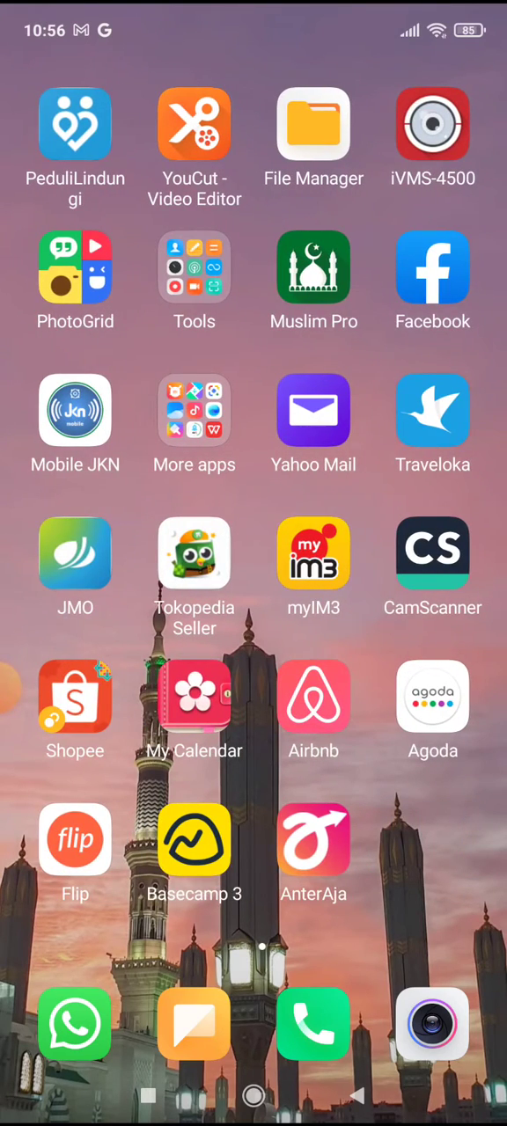